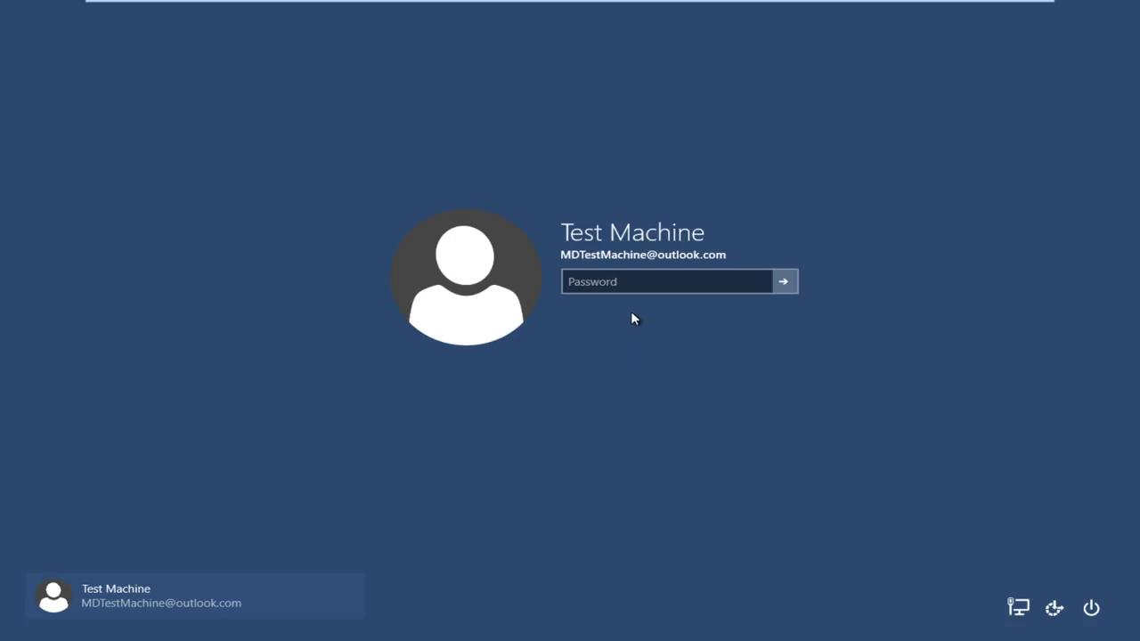
mouse_move(632, 314)
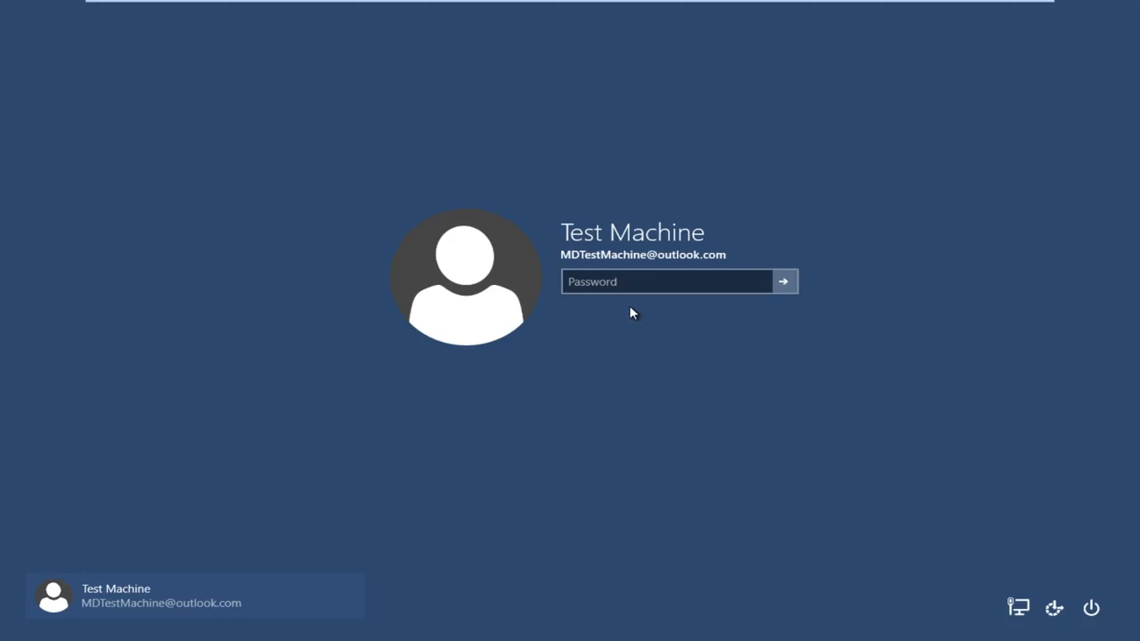
Step: Attempt Windows 10 sign-in with the old password and get it rejected as incorrect
click(666, 281)
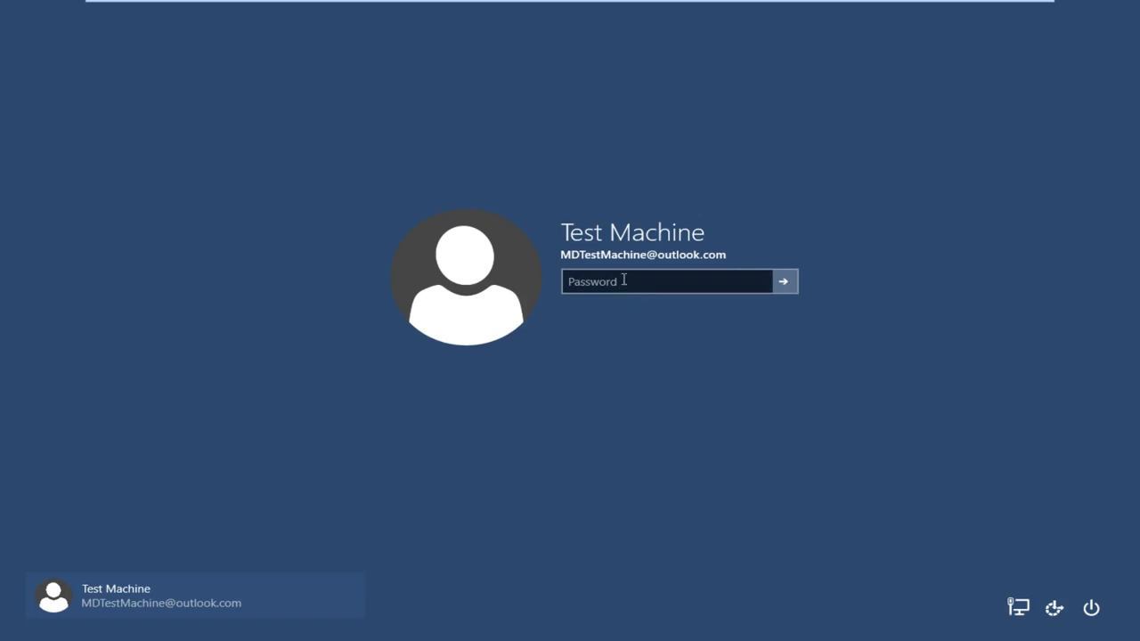
text(•••)
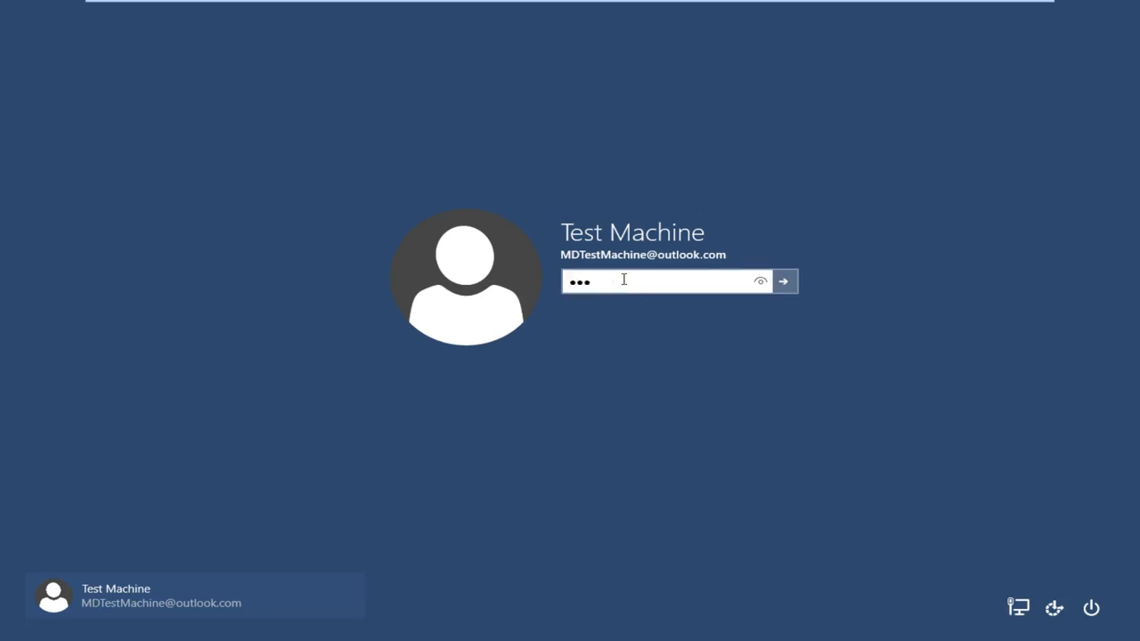
click(784, 281)
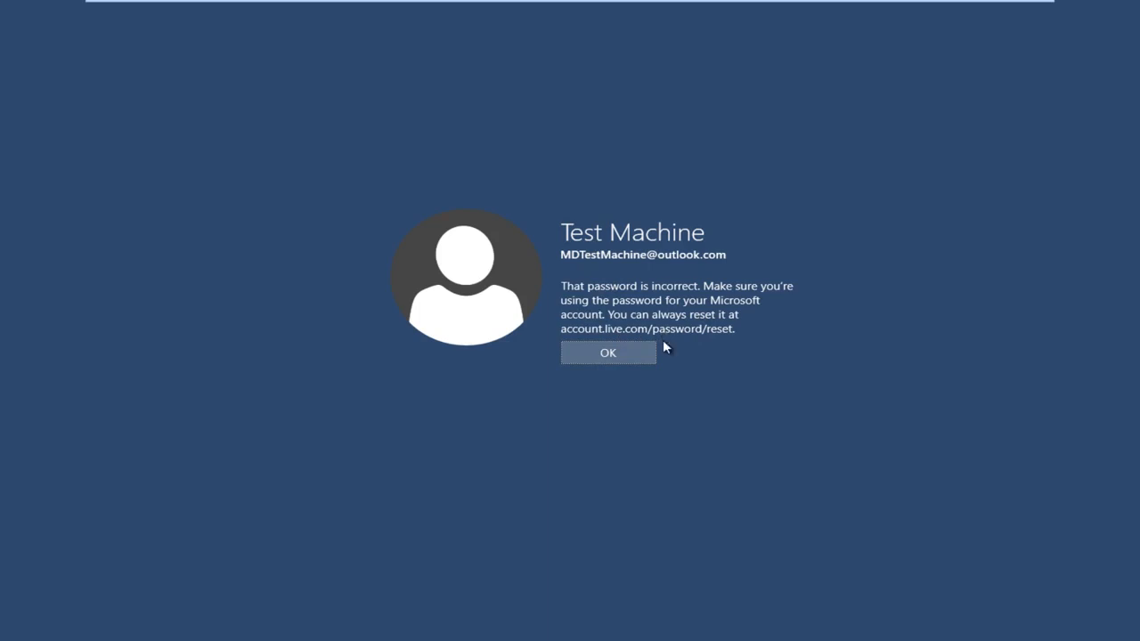
mouse_move(705, 351)
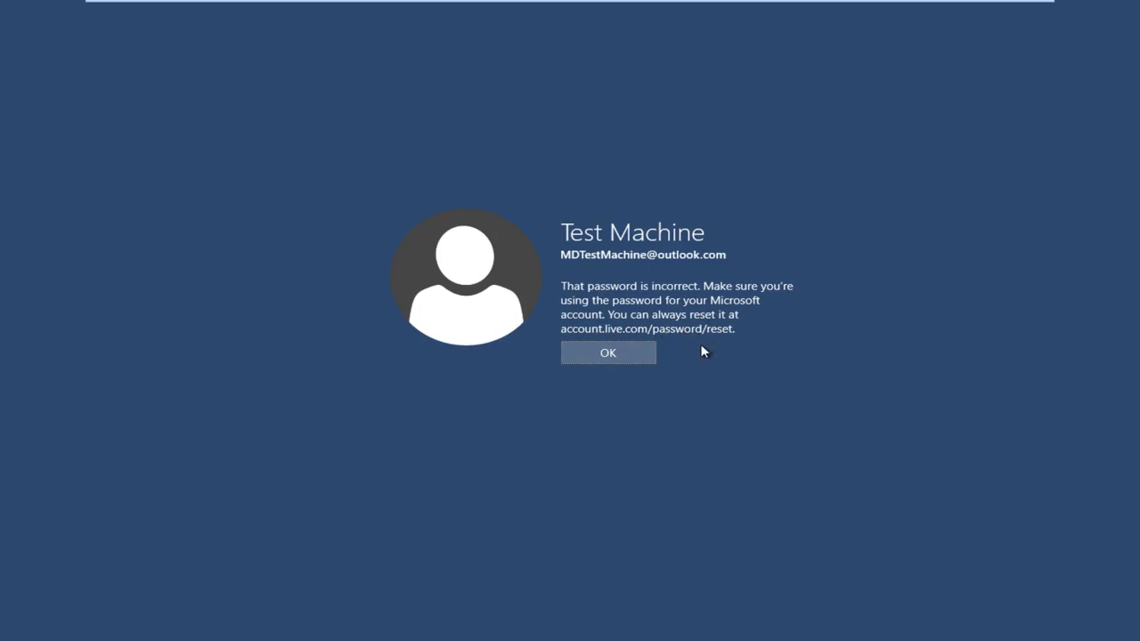
mouse_move(696, 334)
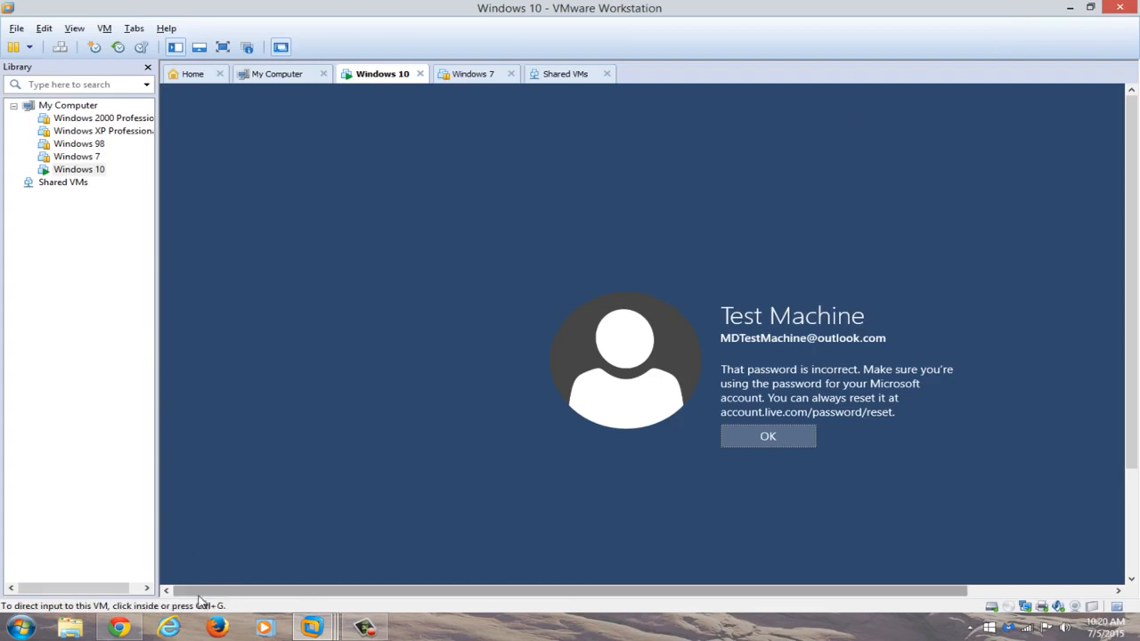
Step: Go to account.live.com/password/reset in a browser and choose 'I forgot my password'
click(118, 628)
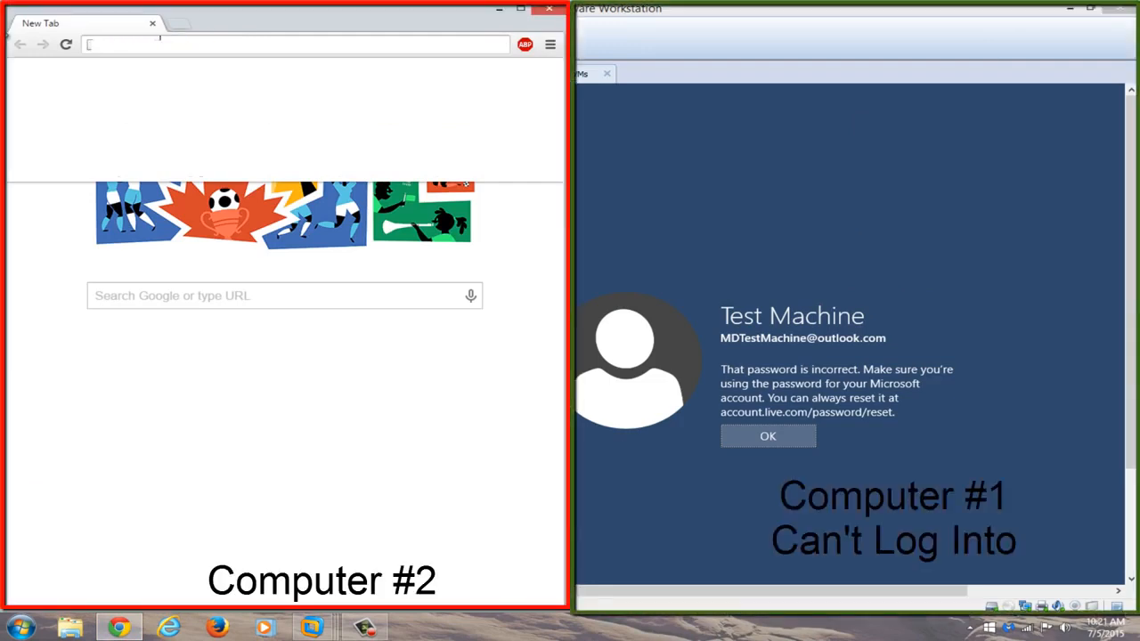
text(accounts.live.com/)
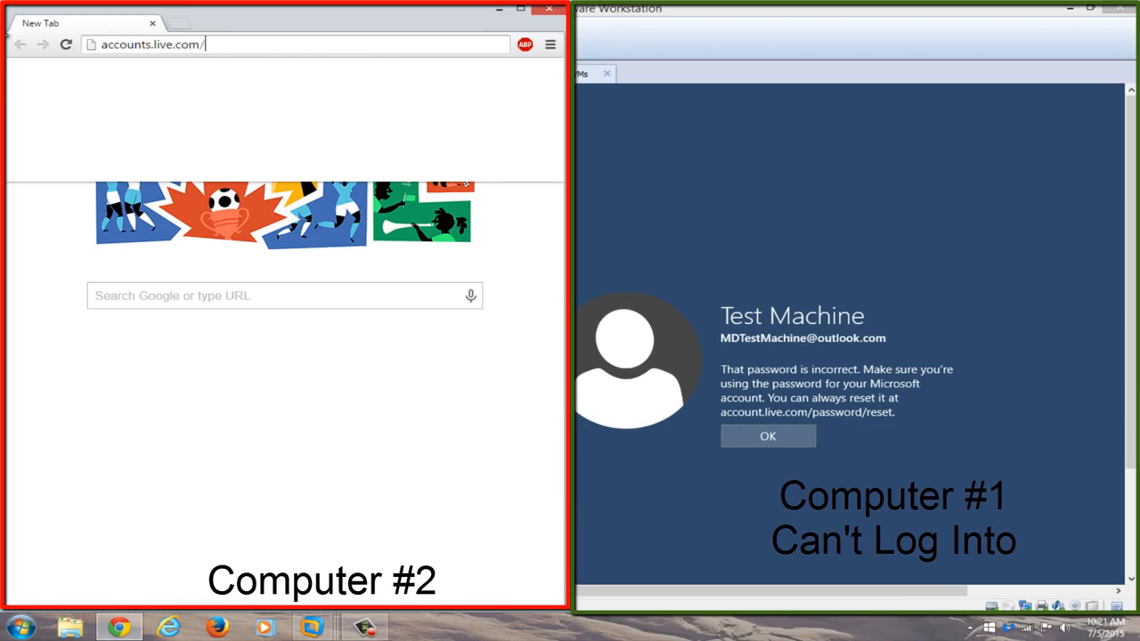
text(password/reset)
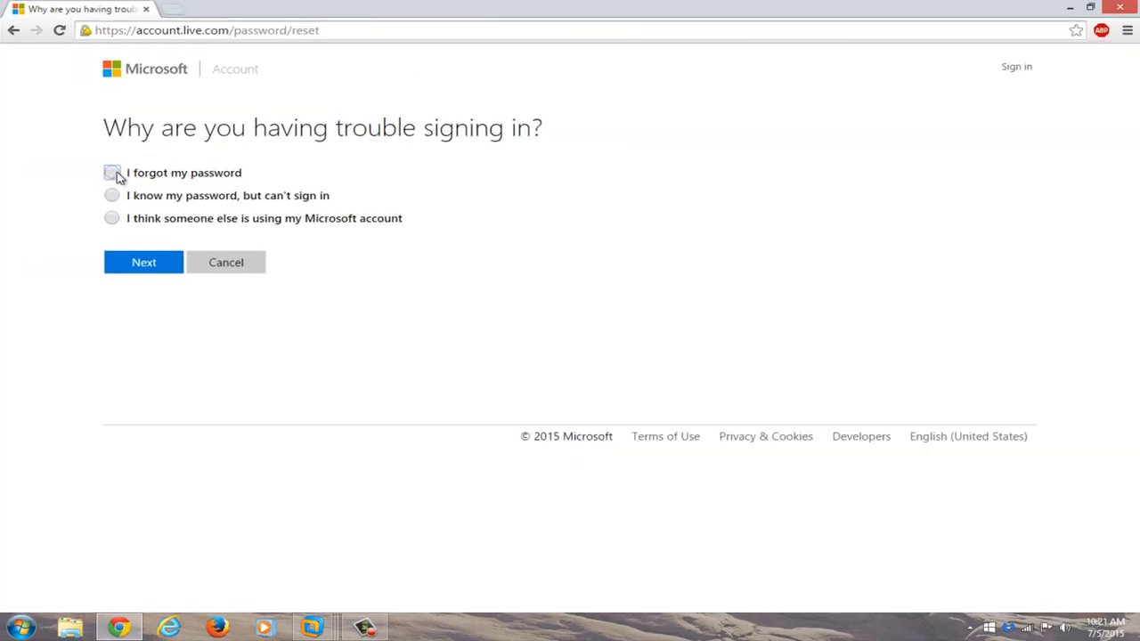
click(111, 172)
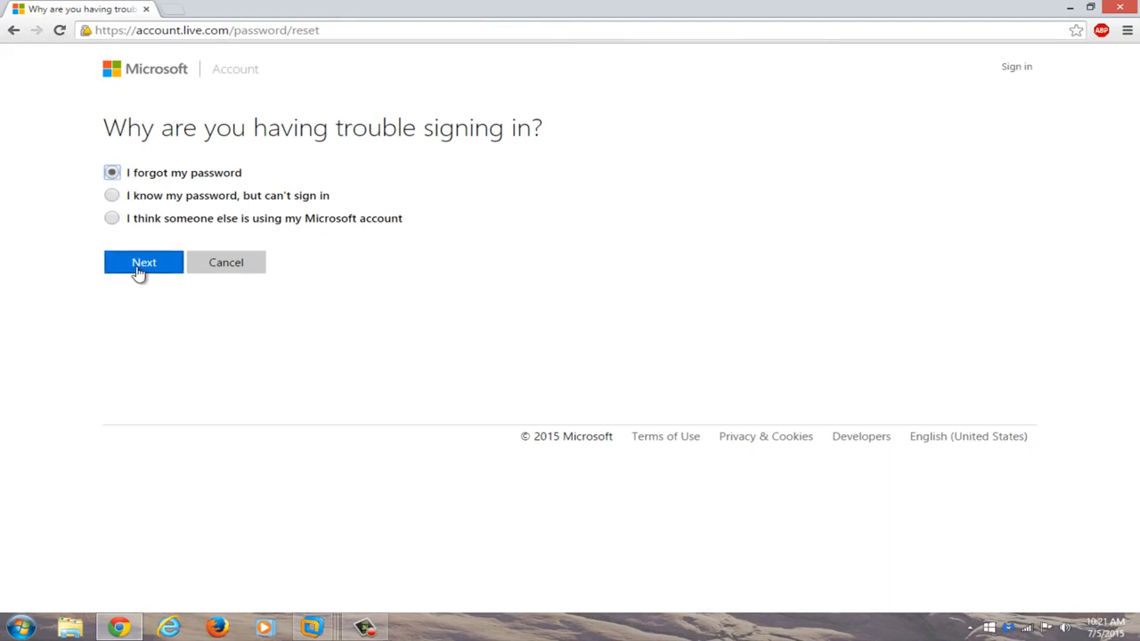
click(143, 262)
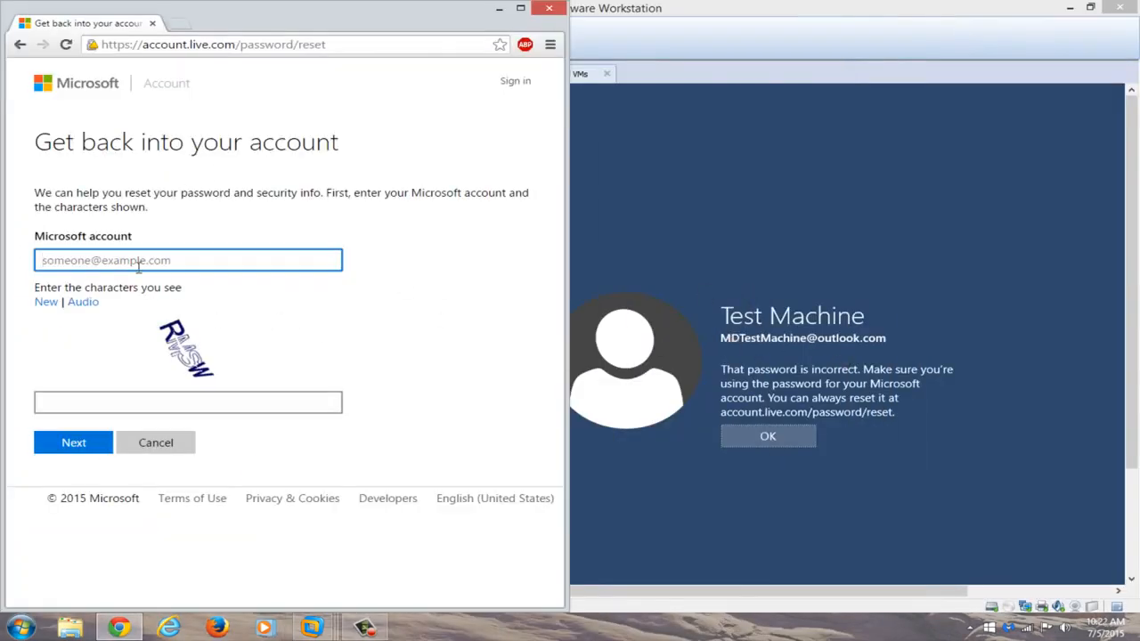
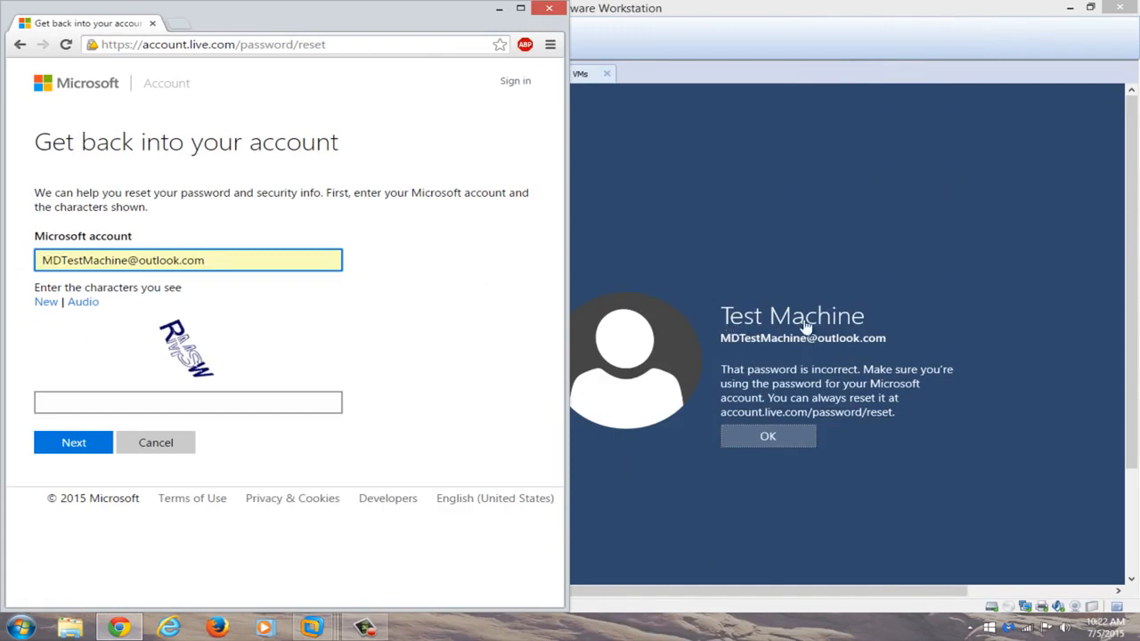
mouse_move(22, 249)
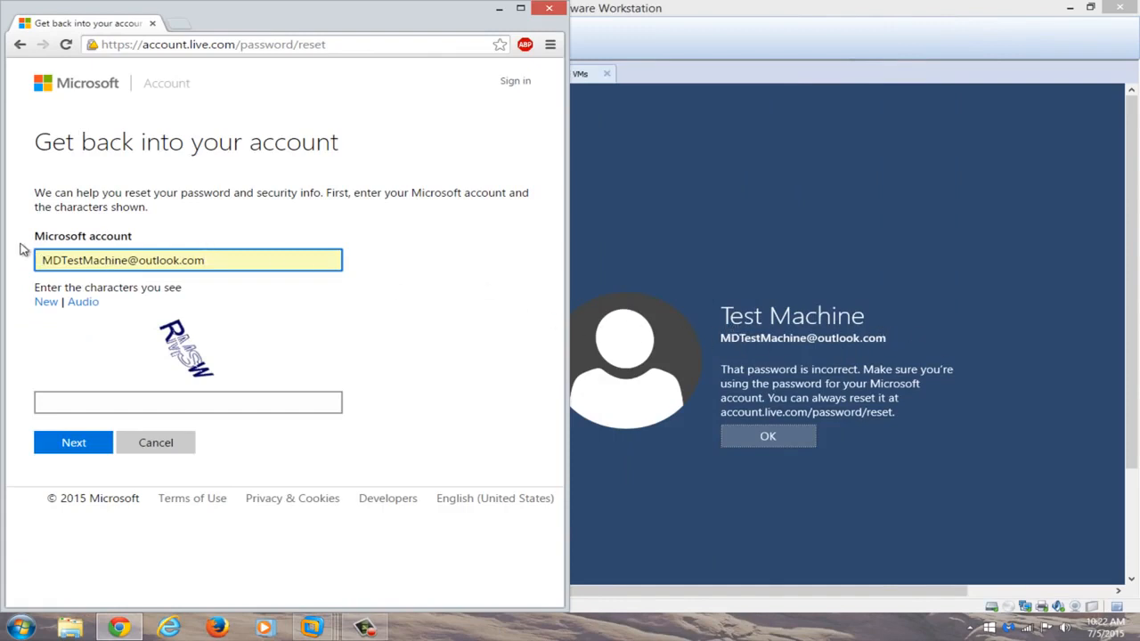
click(188, 402)
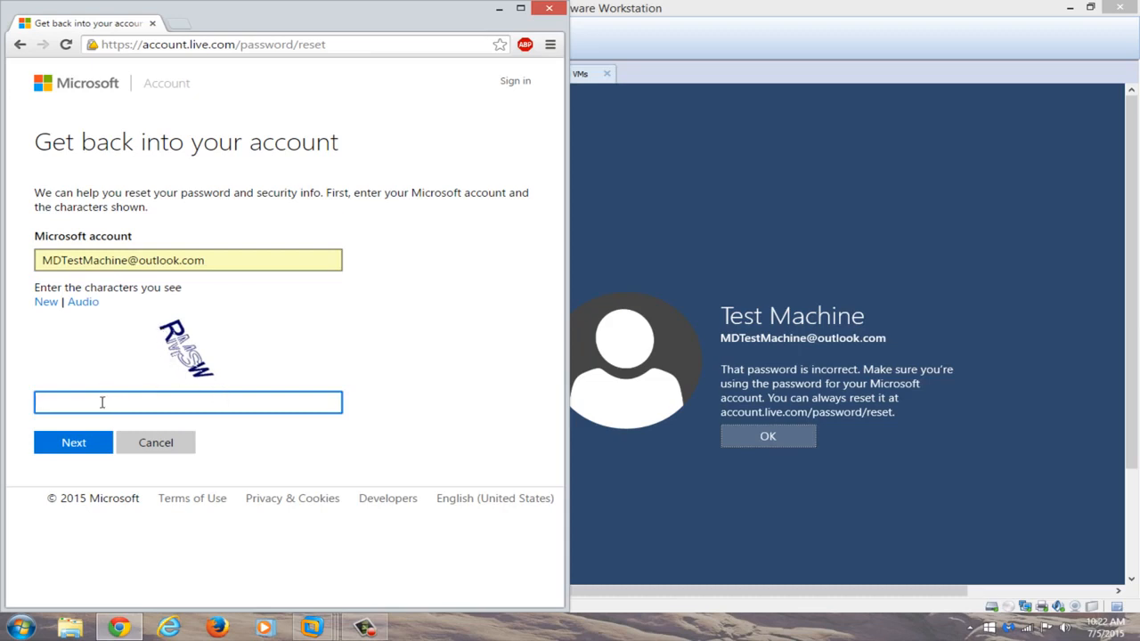
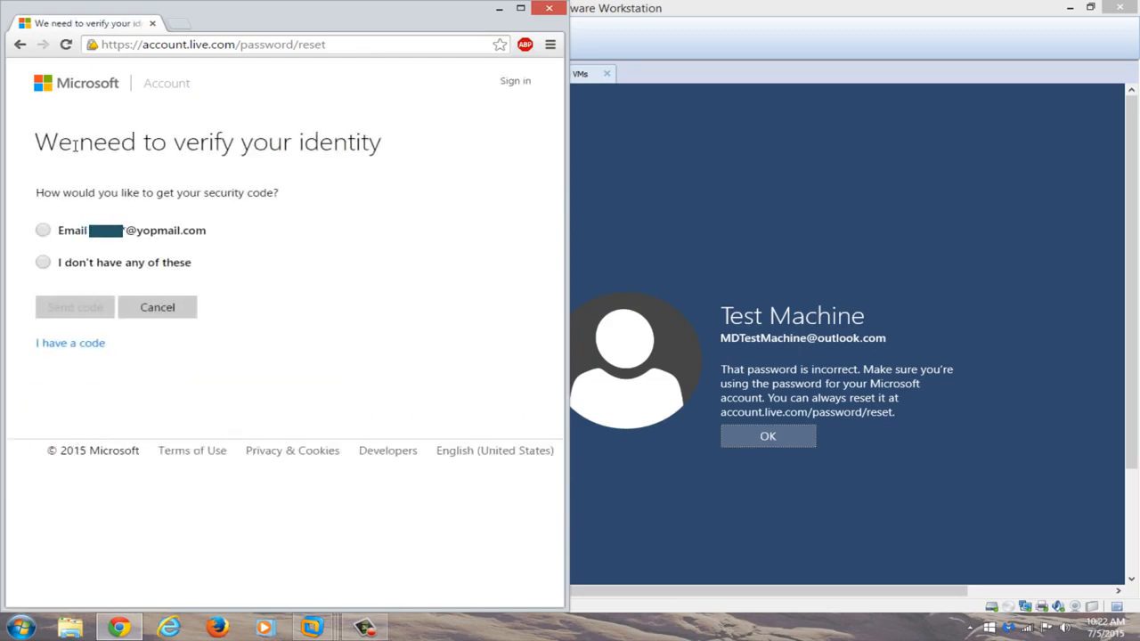
mouse_move(251, 168)
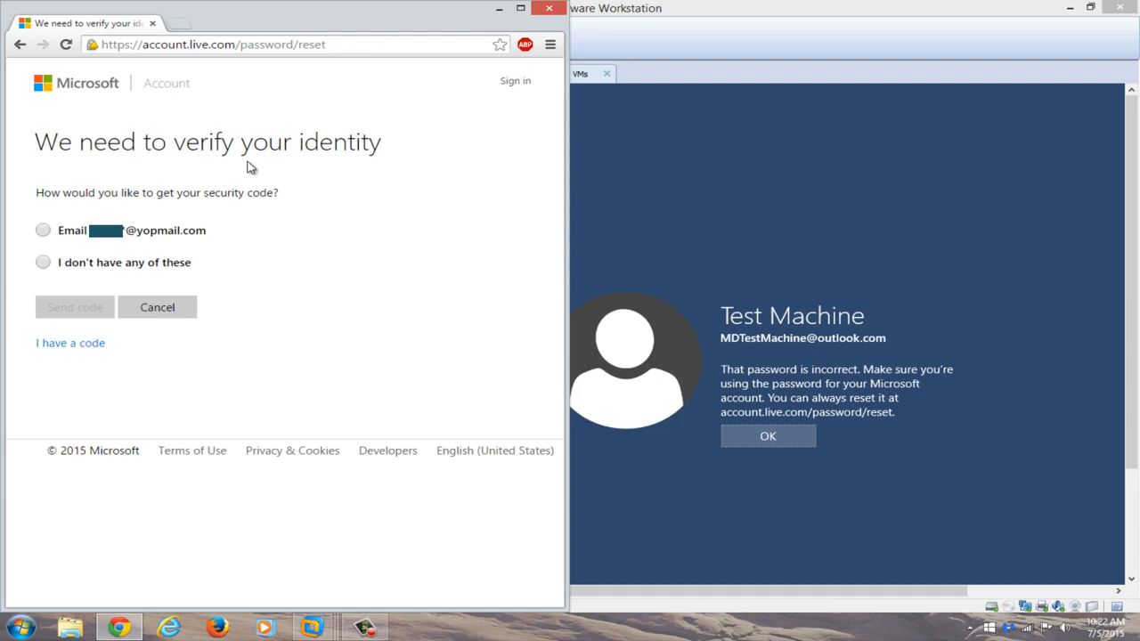
mouse_move(19, 259)
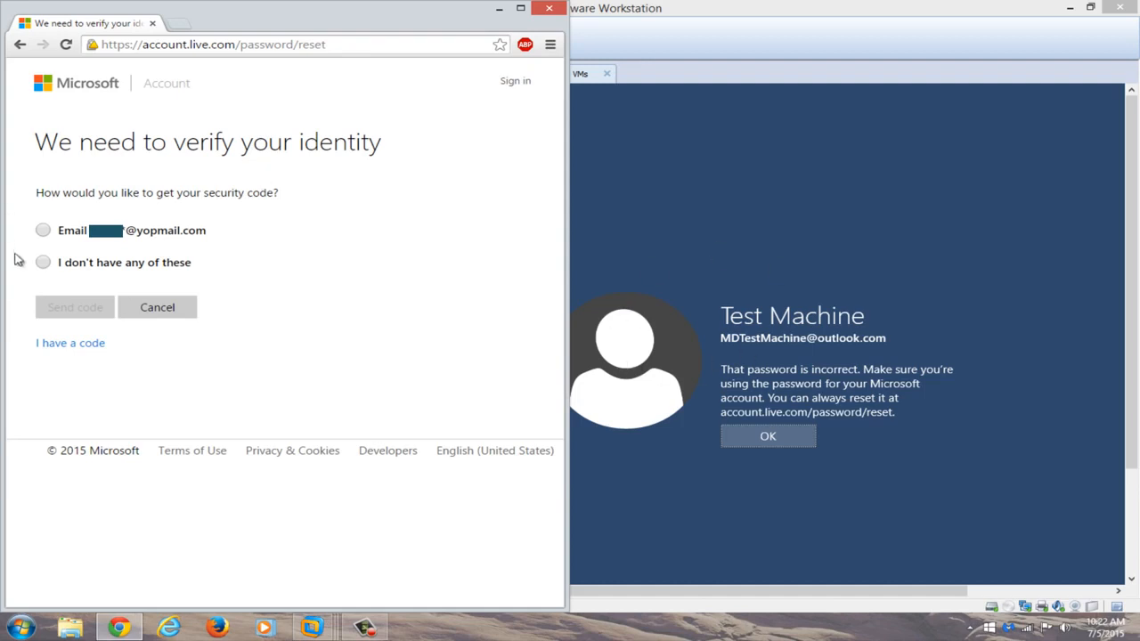
mouse_move(54, 227)
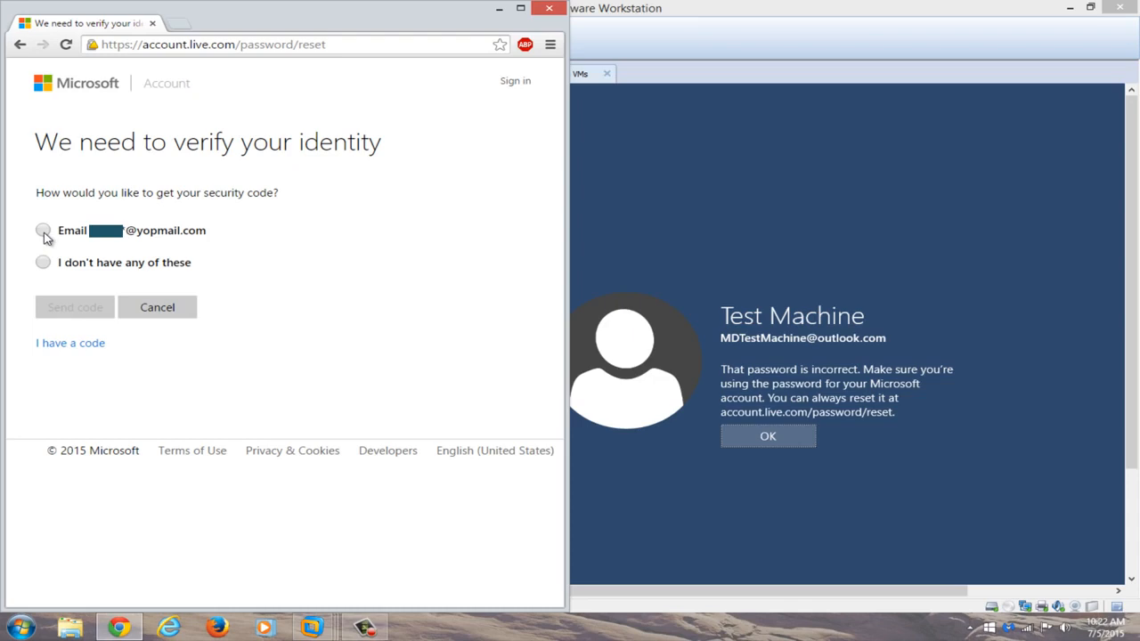
Step: Have the security code sent to the backup email address
click(43, 230)
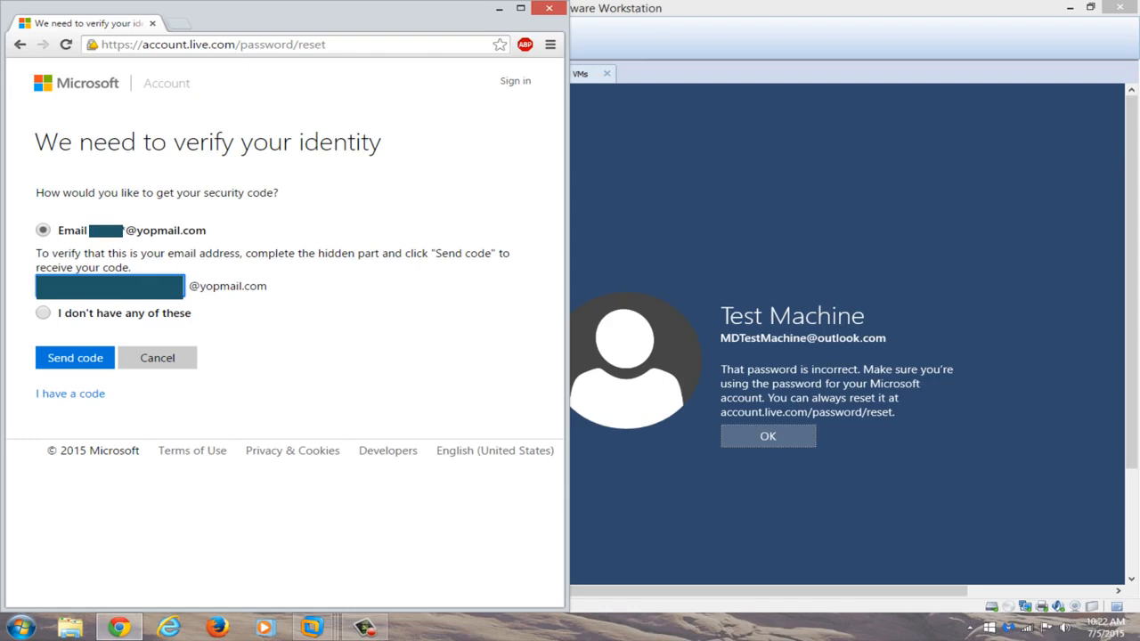
mouse_move(113, 221)
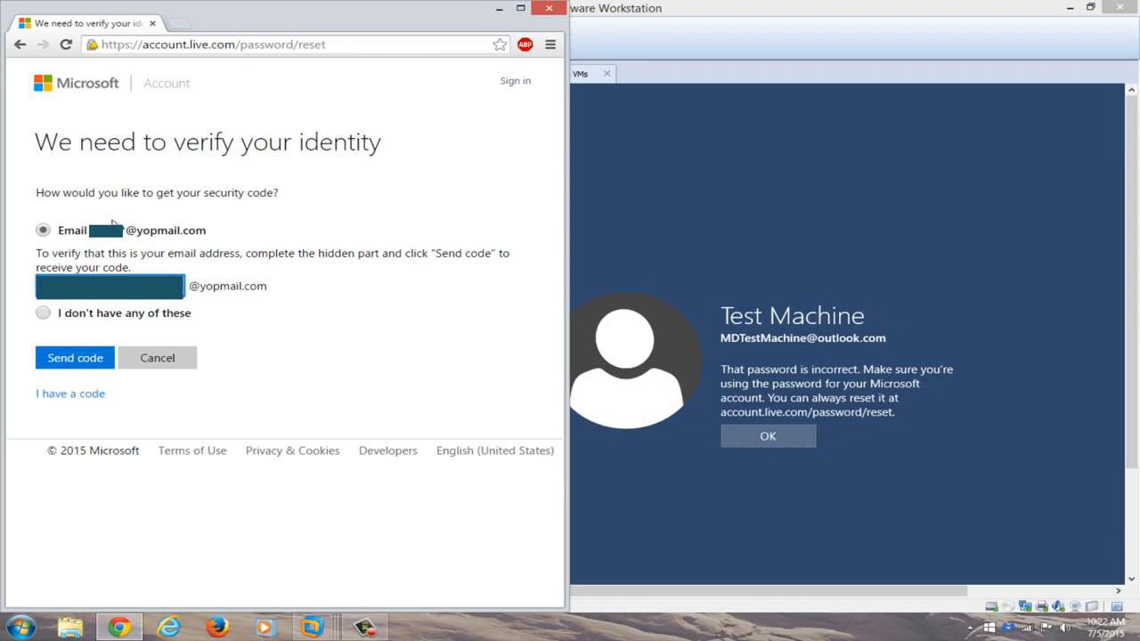
mouse_move(64, 318)
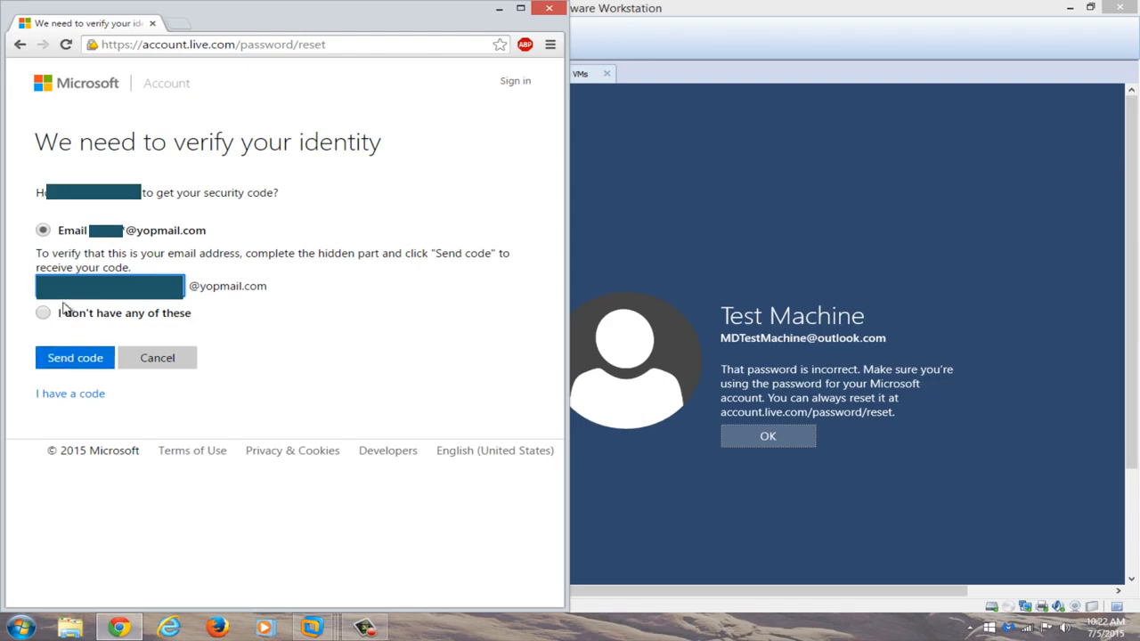
click(75, 357)
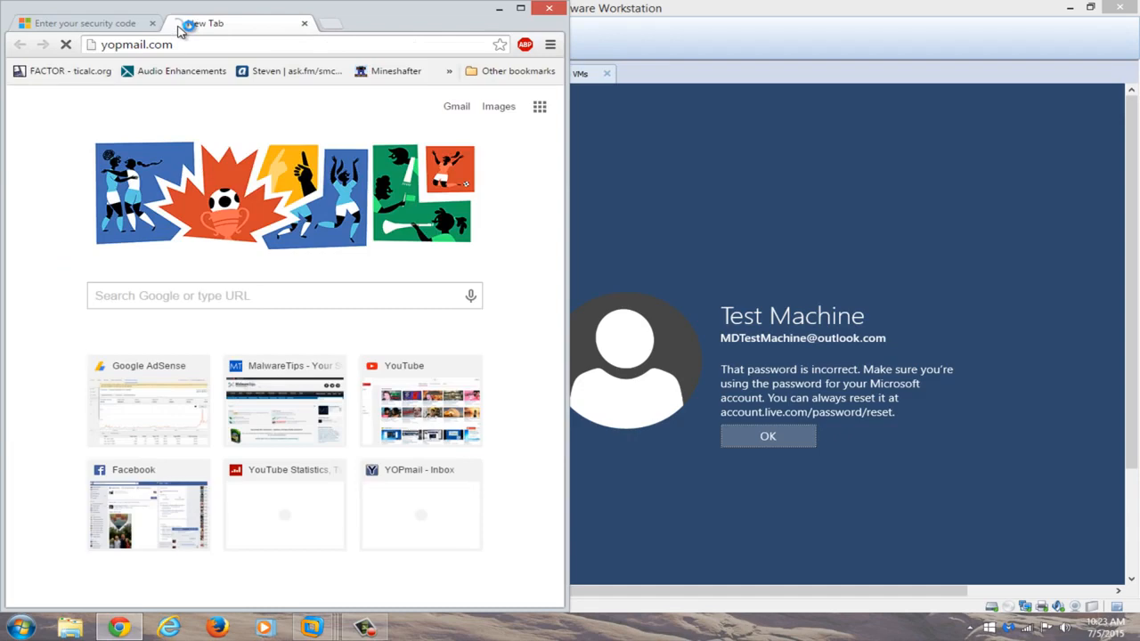
key(Return)
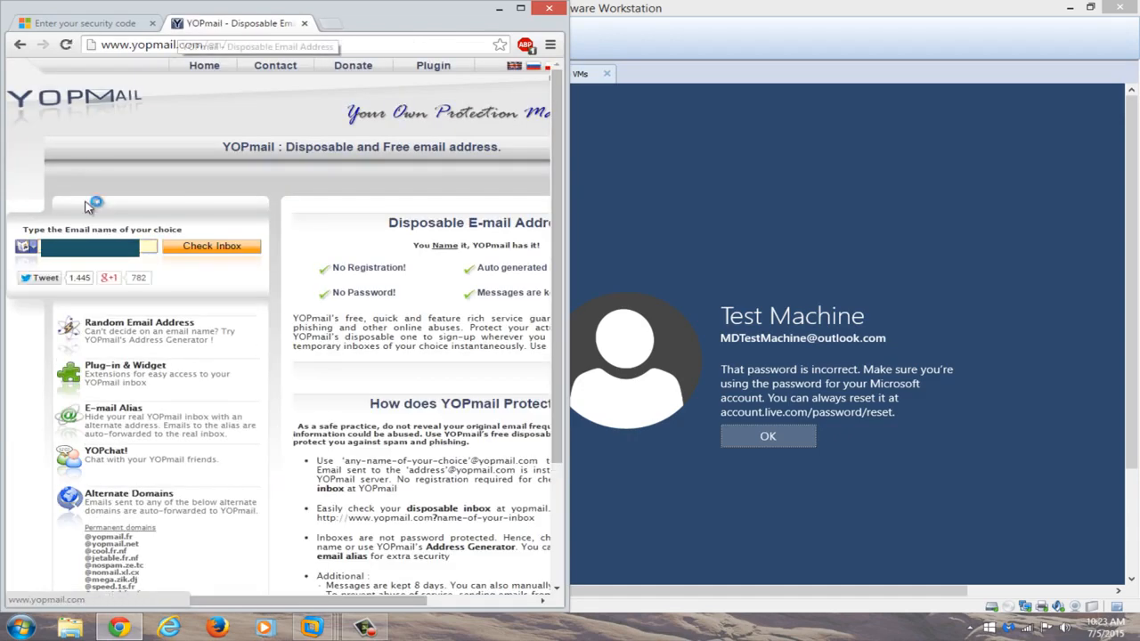
click(767, 436)
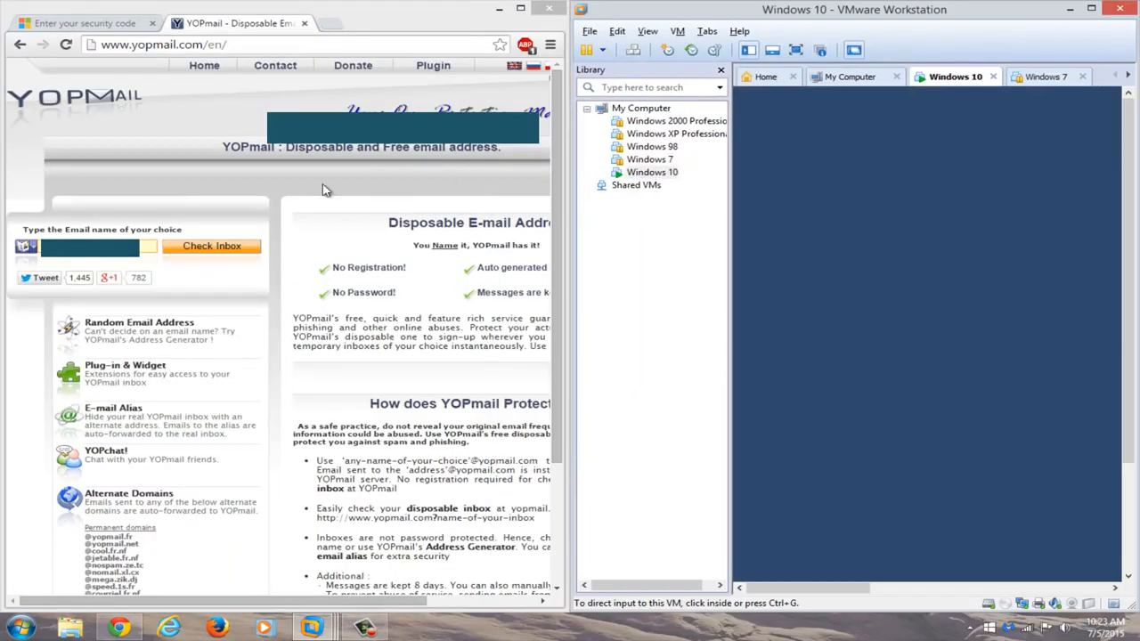
click(211, 245)
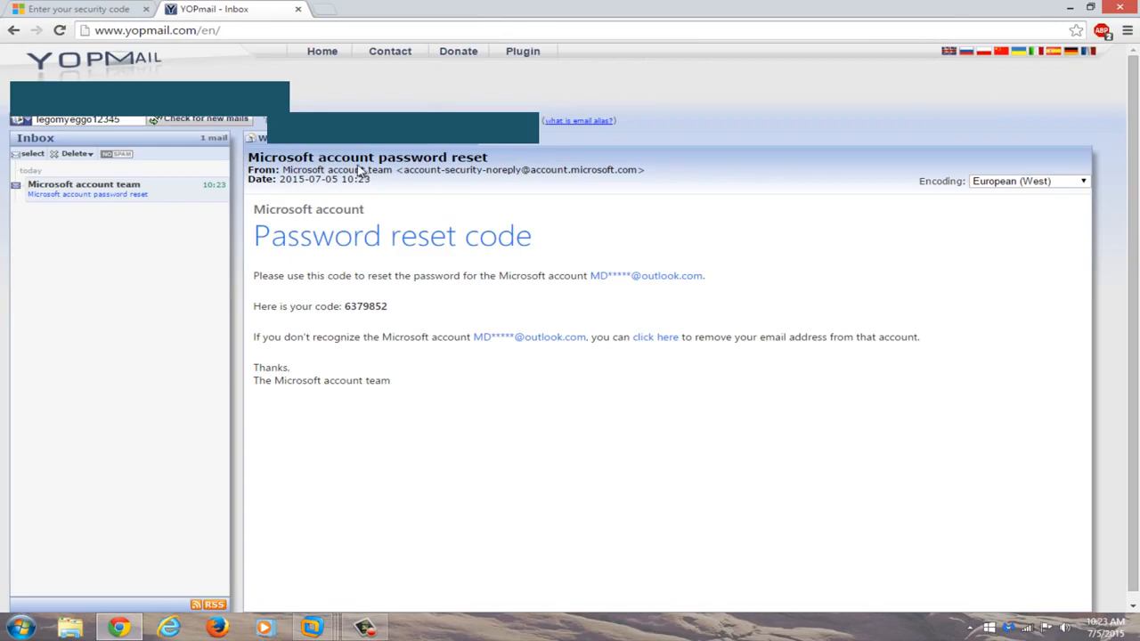
mouse_move(234, 313)
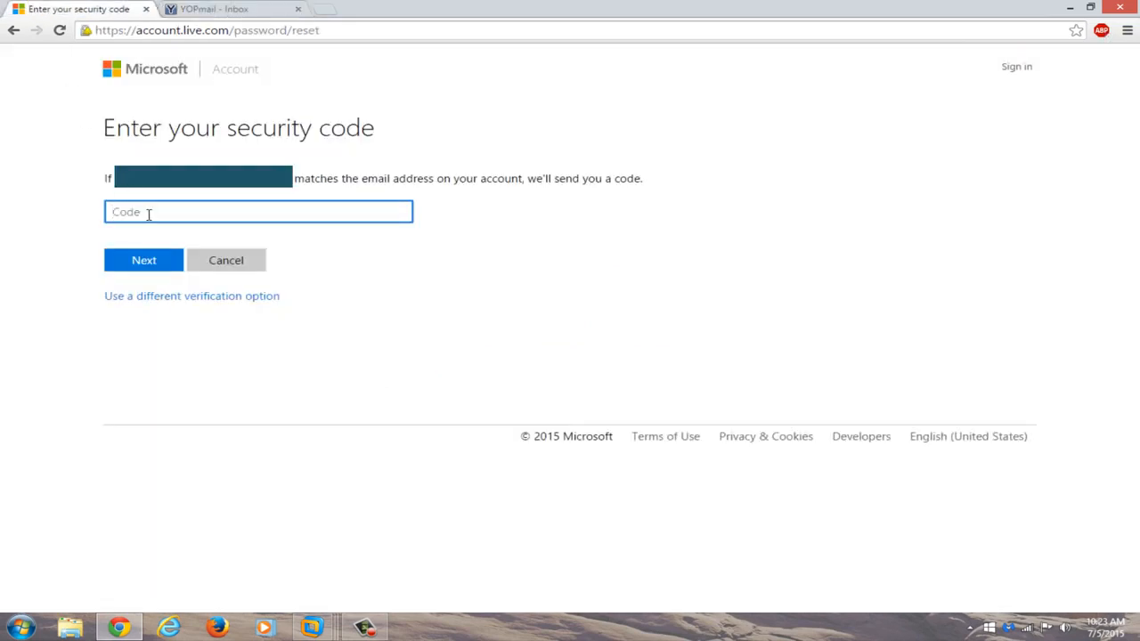
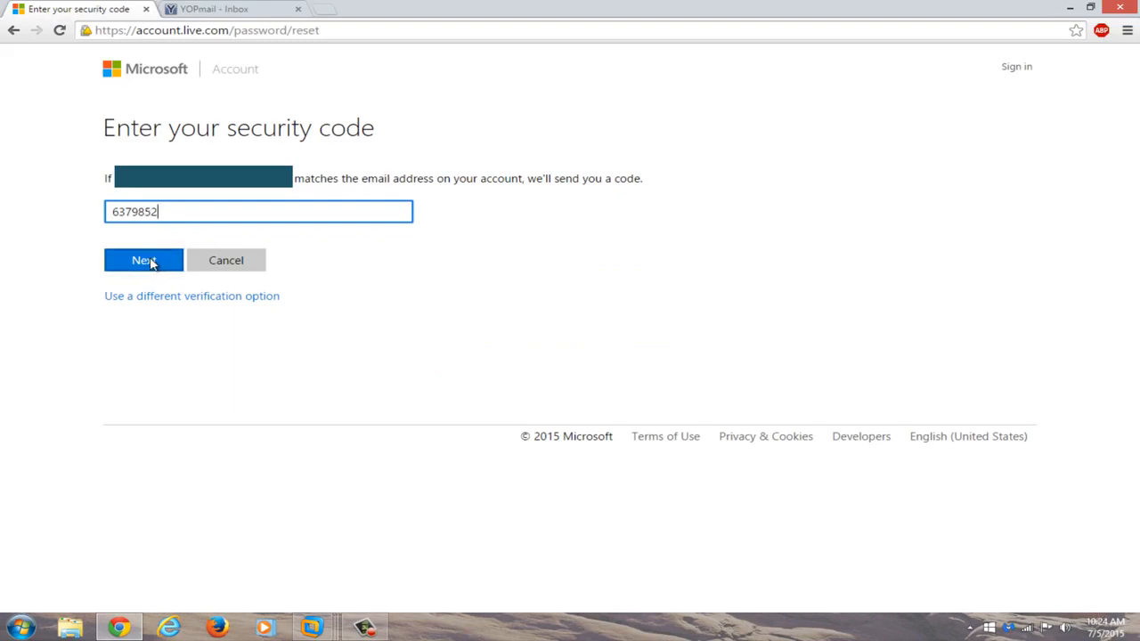
click(143, 260)
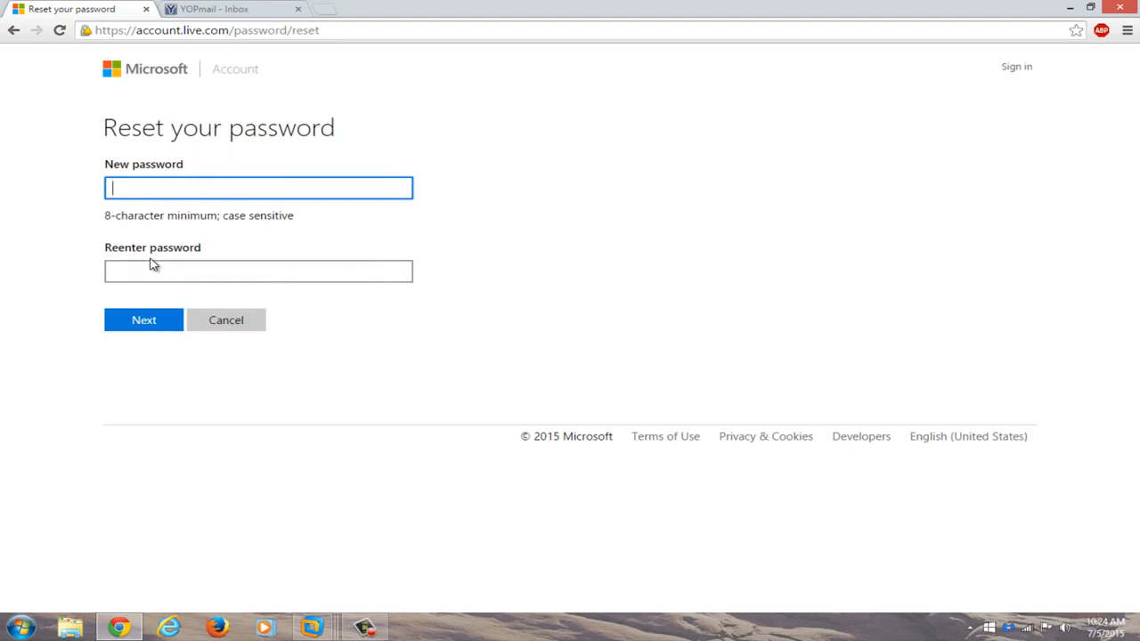
text(••••)
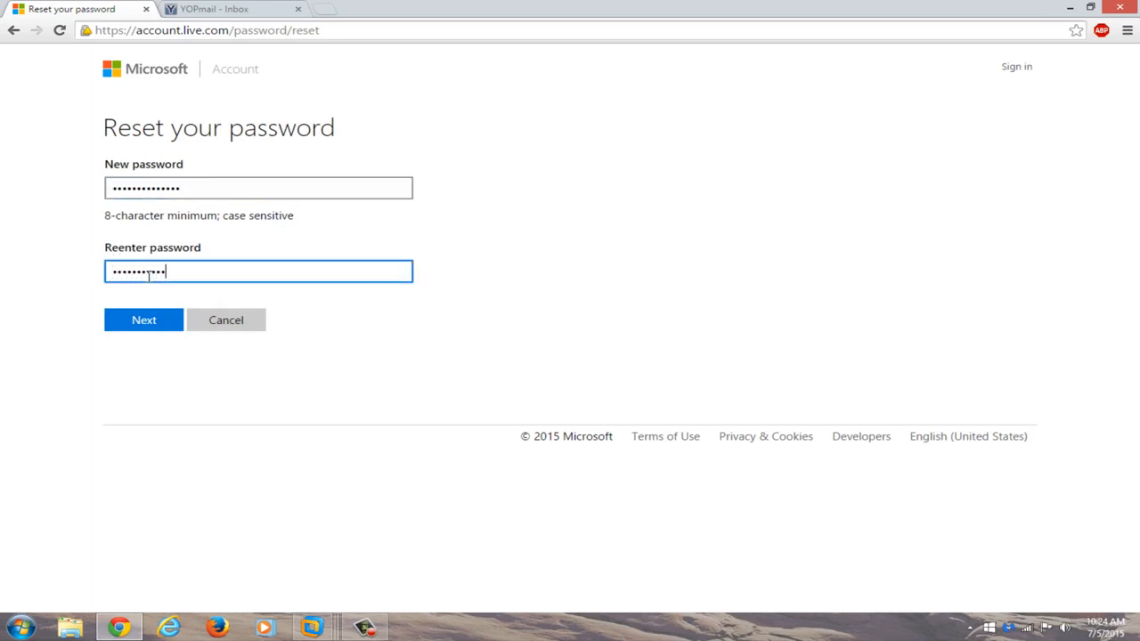
click(144, 320)
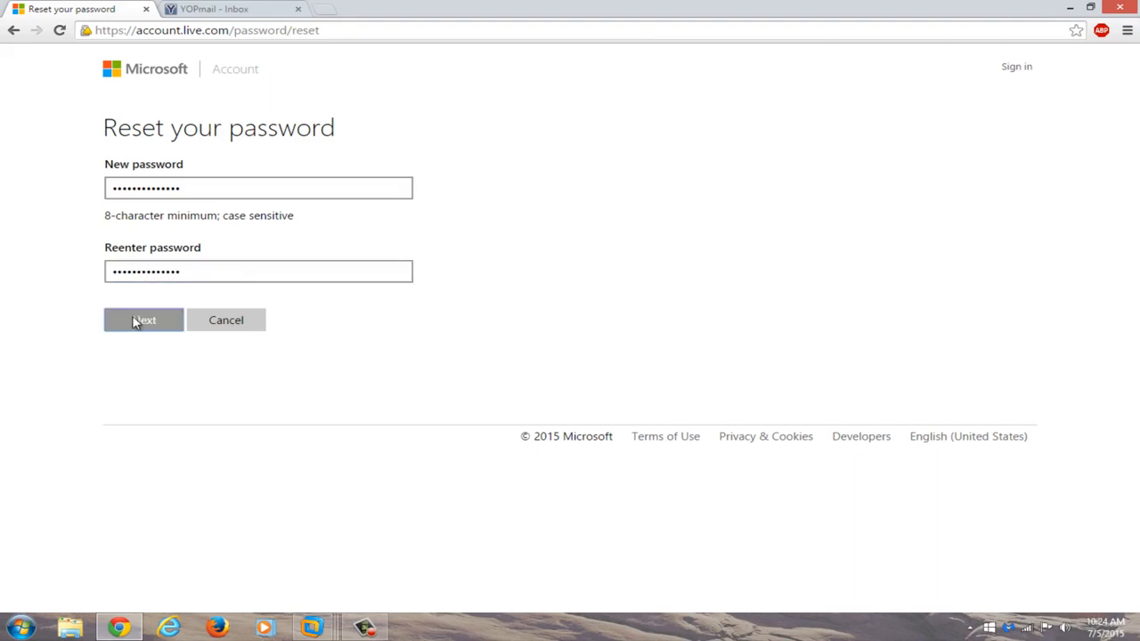
click(143, 320)
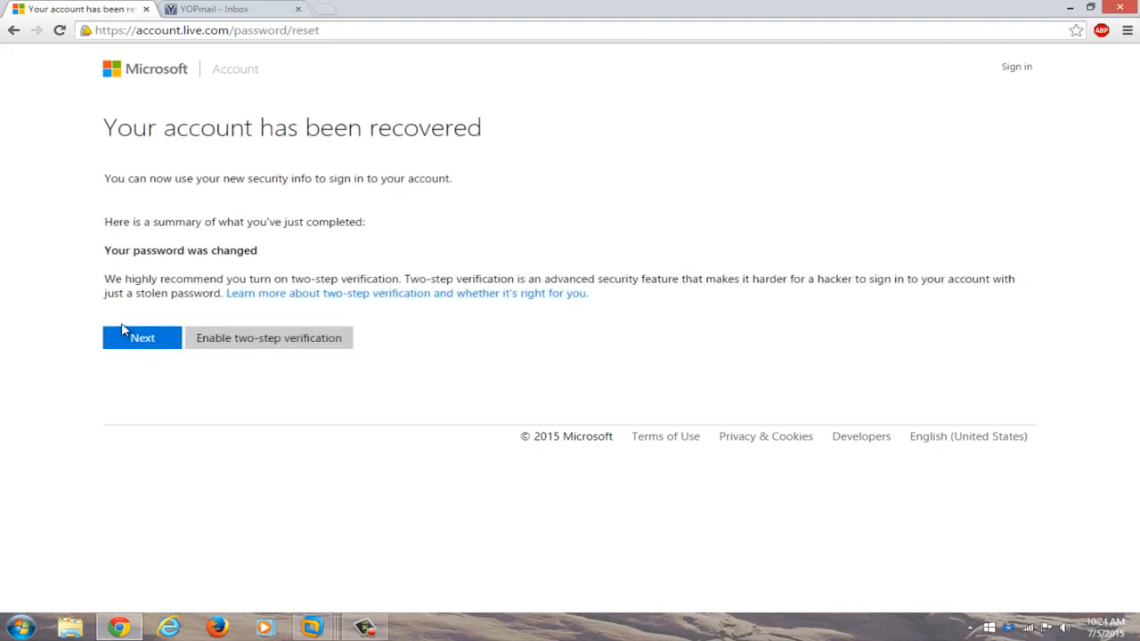
mouse_move(158, 198)
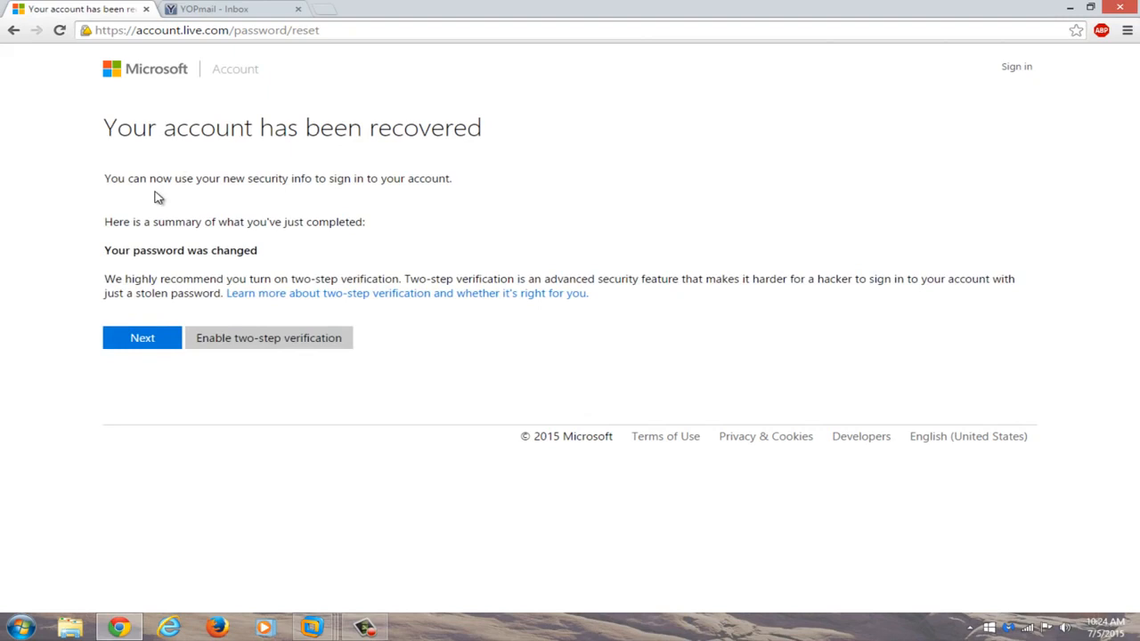
mouse_move(148, 203)
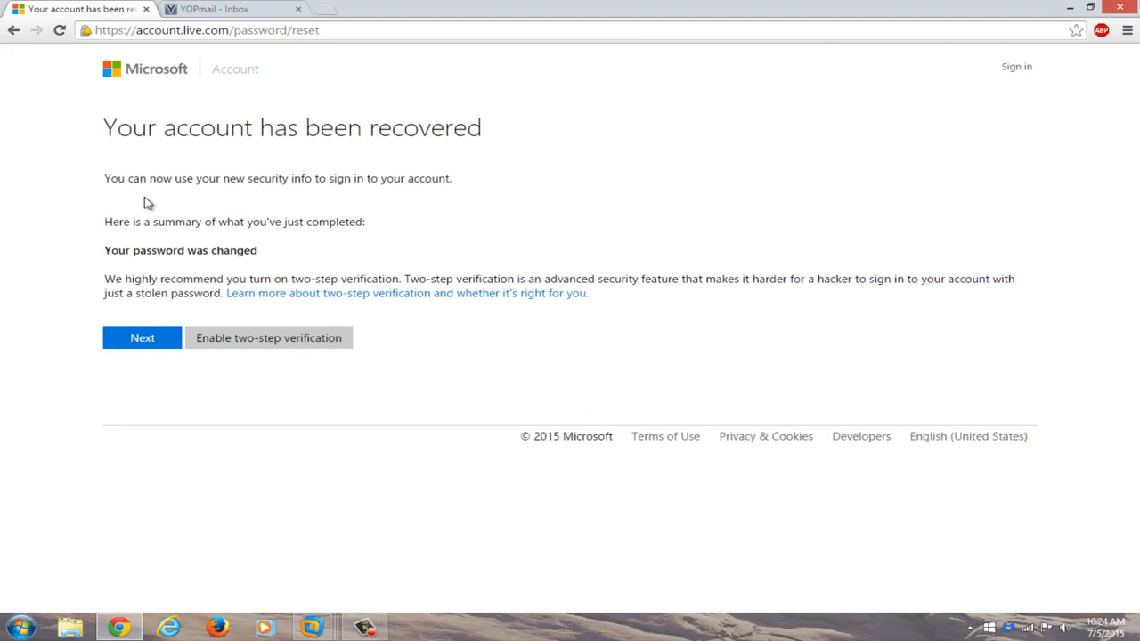
mouse_move(134, 283)
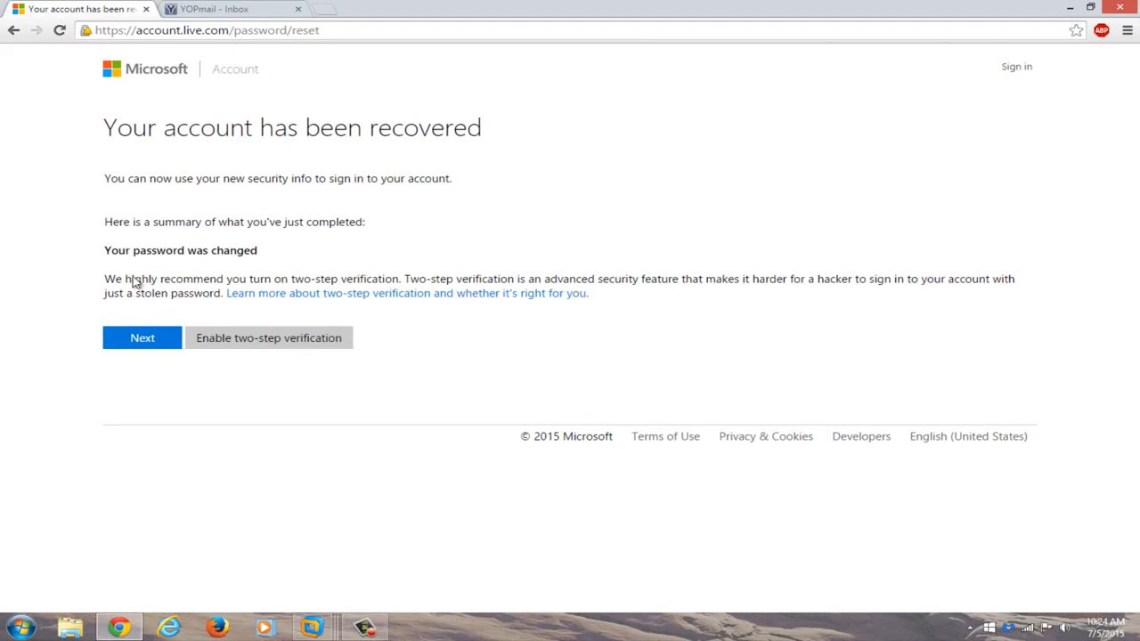
click(142, 338)
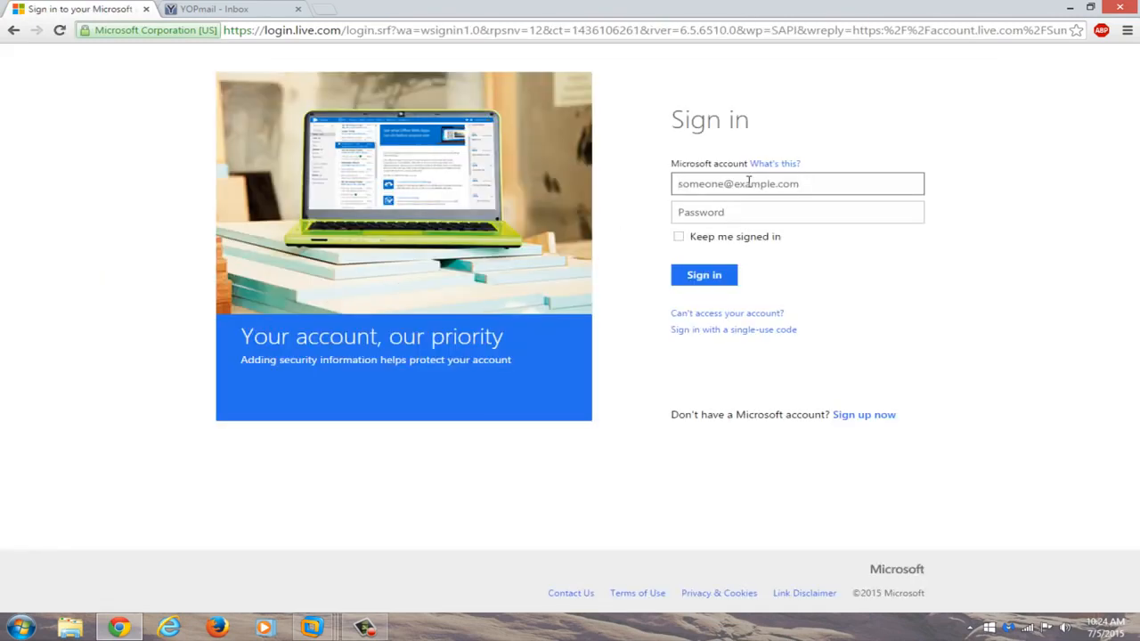
click(797, 183)
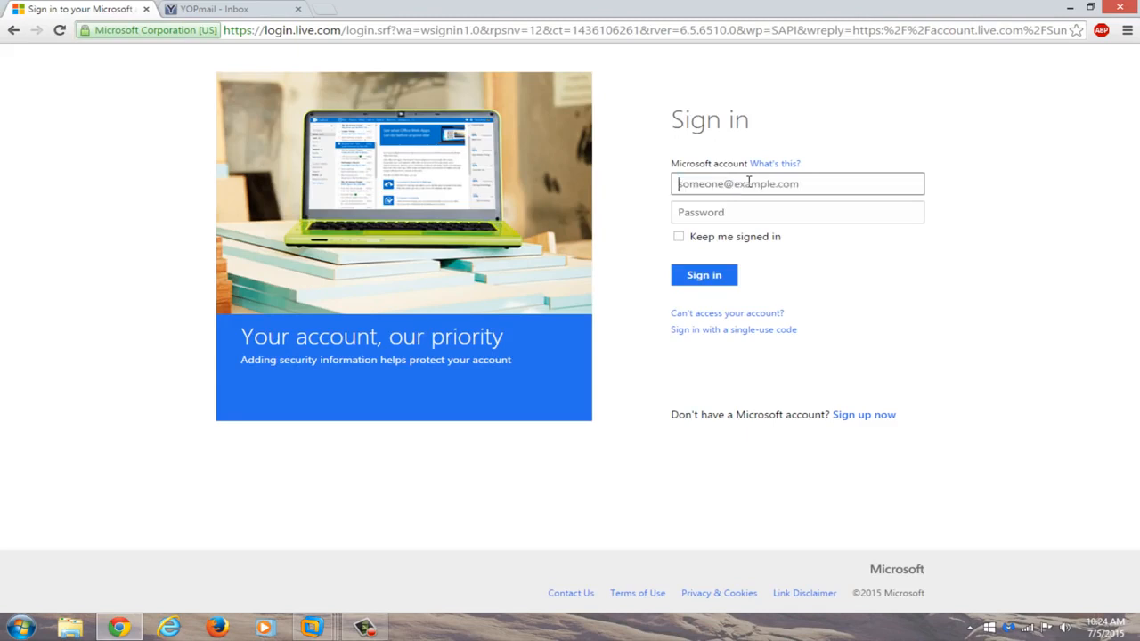
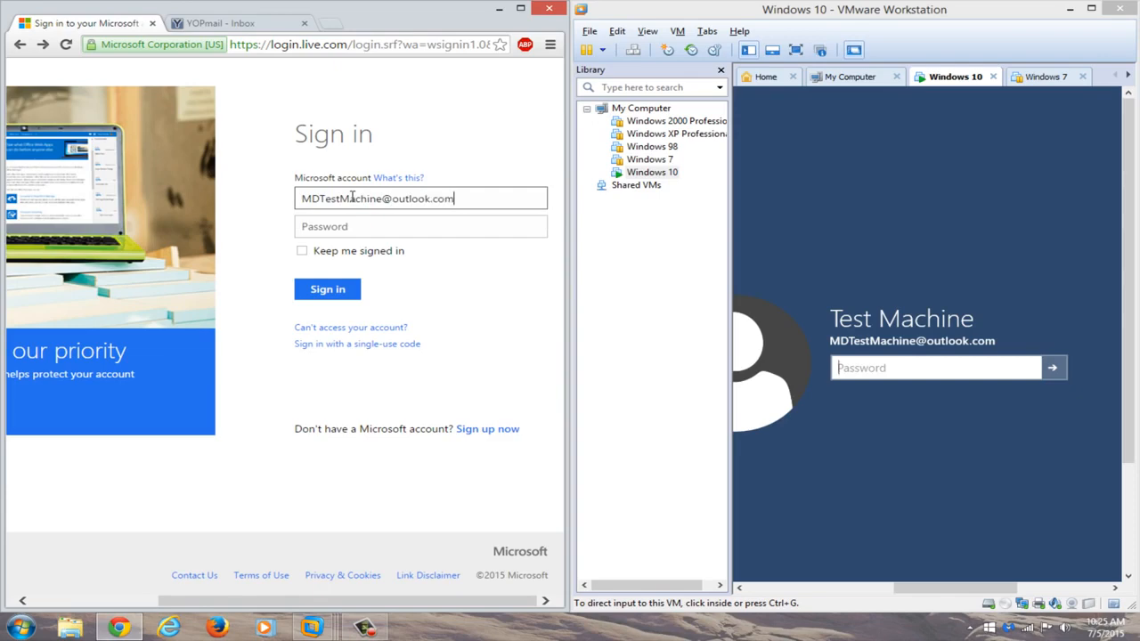
click(420, 226)
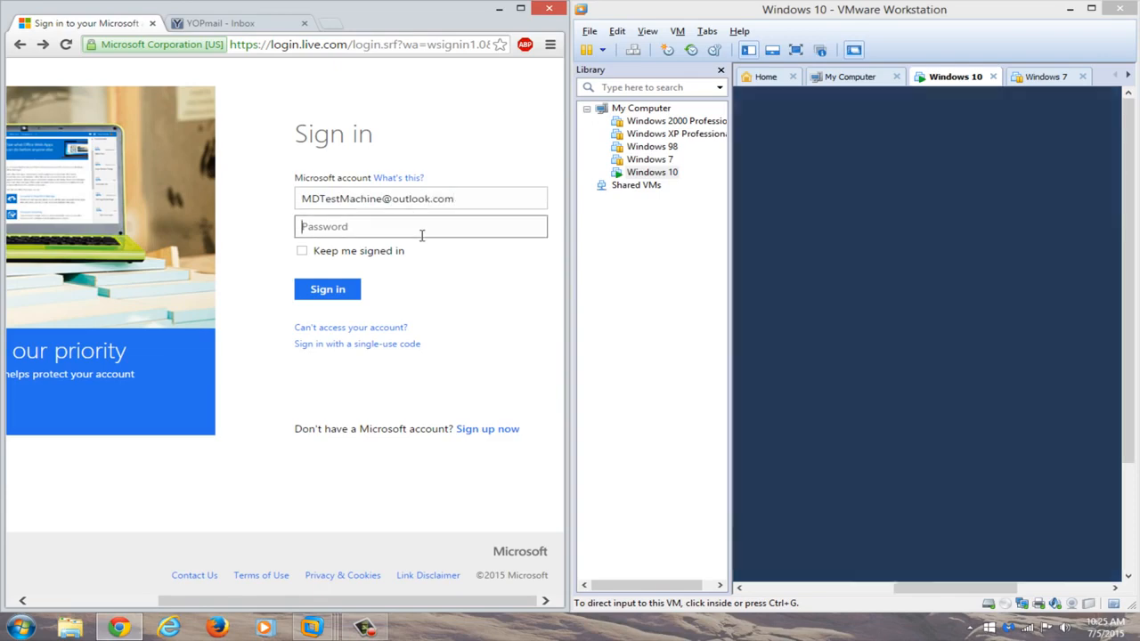
text(password)
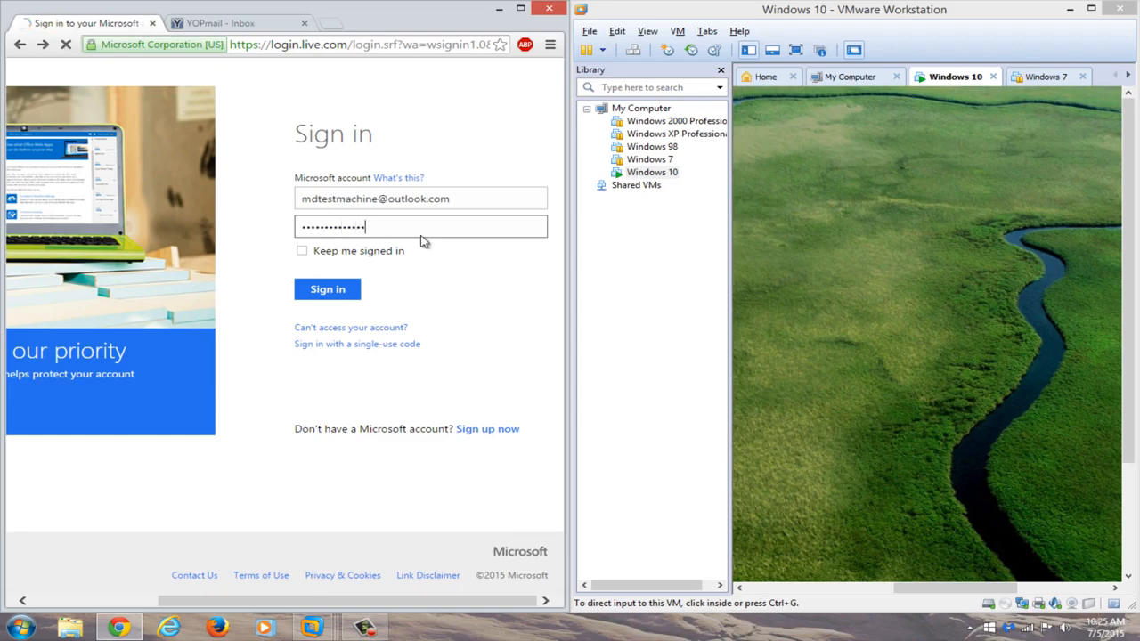
Step: Sign in to the Windows 10 VM with the new password, reaching the Welcome screen
click(327, 289)
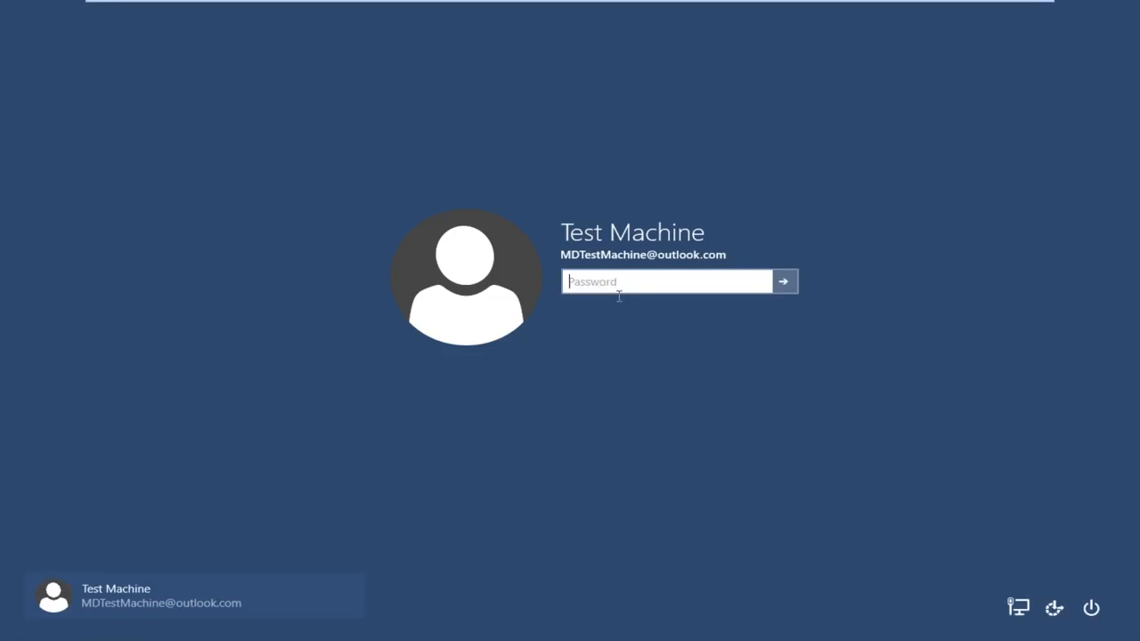
text(••)
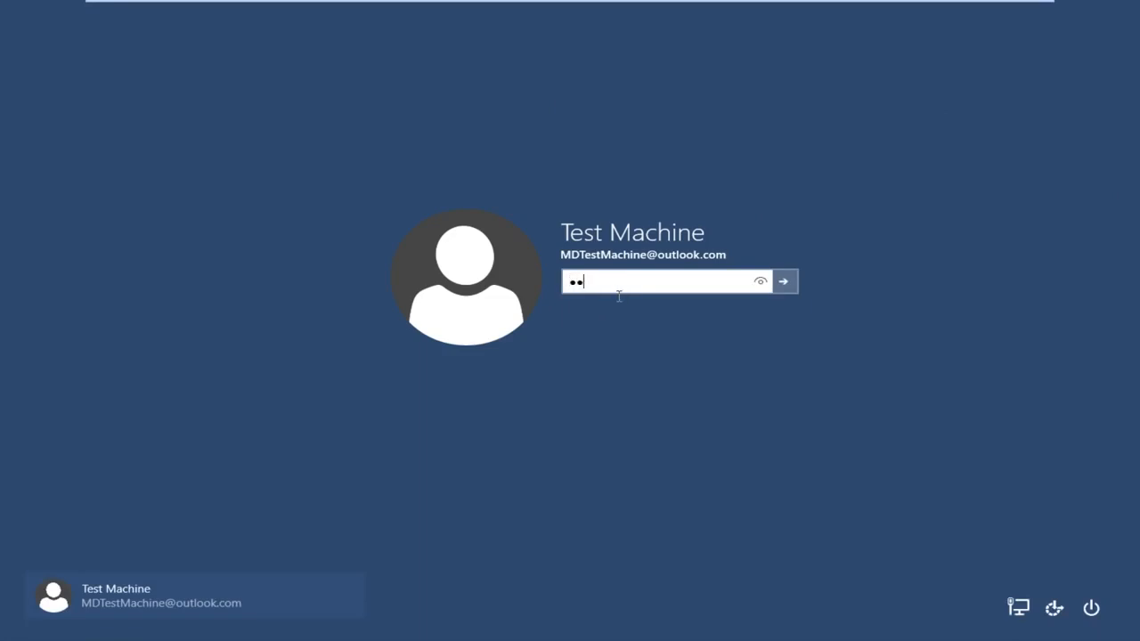
text(••••)
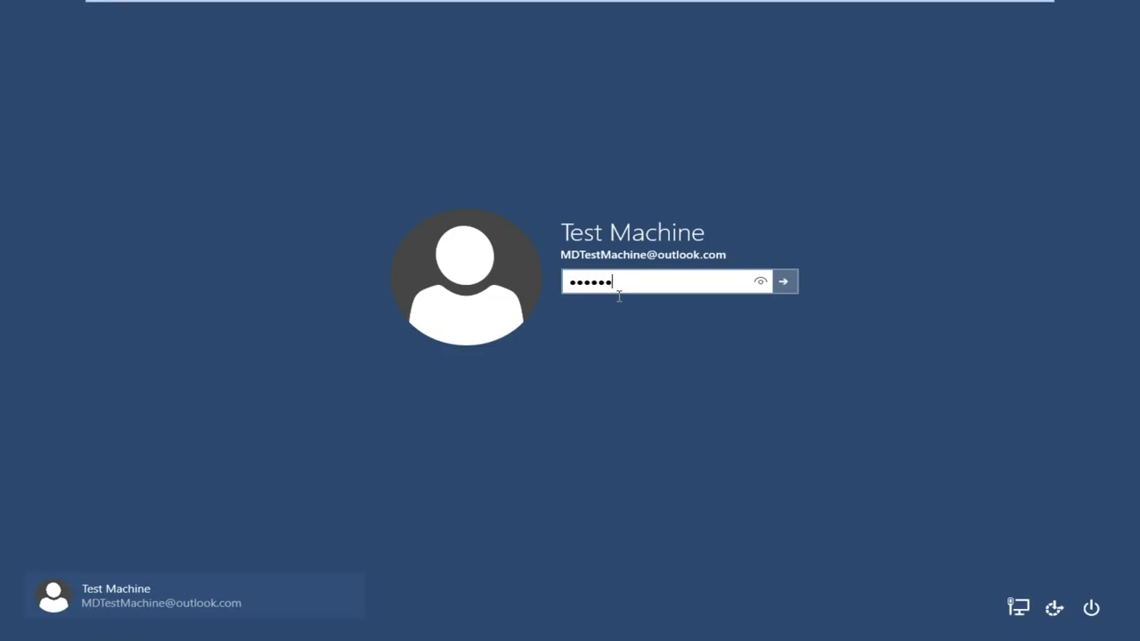
click(784, 281)
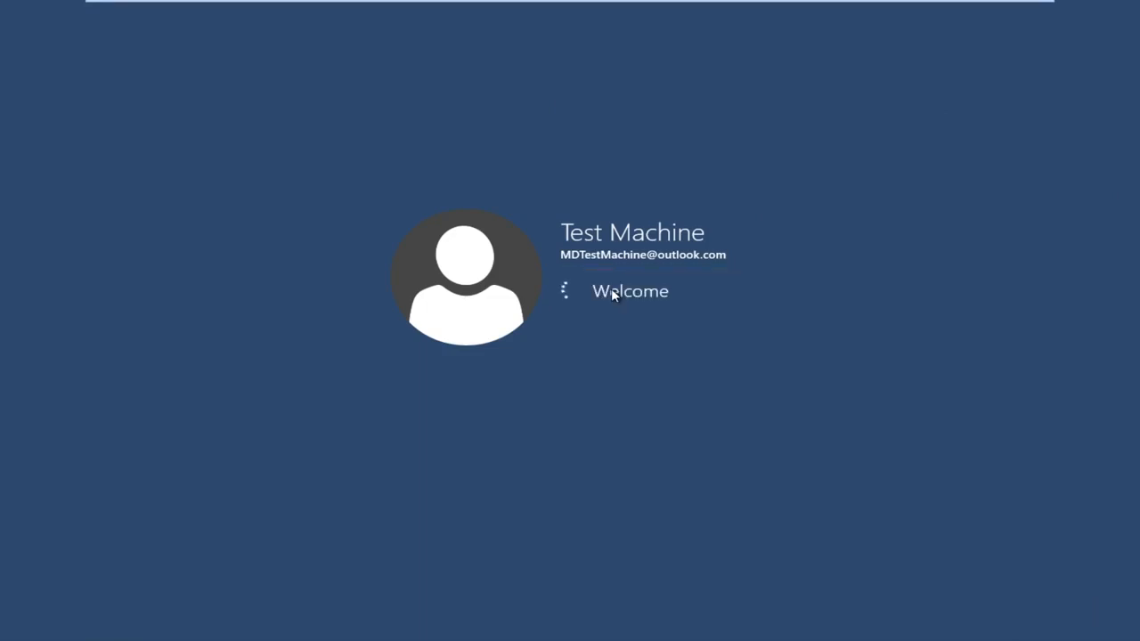